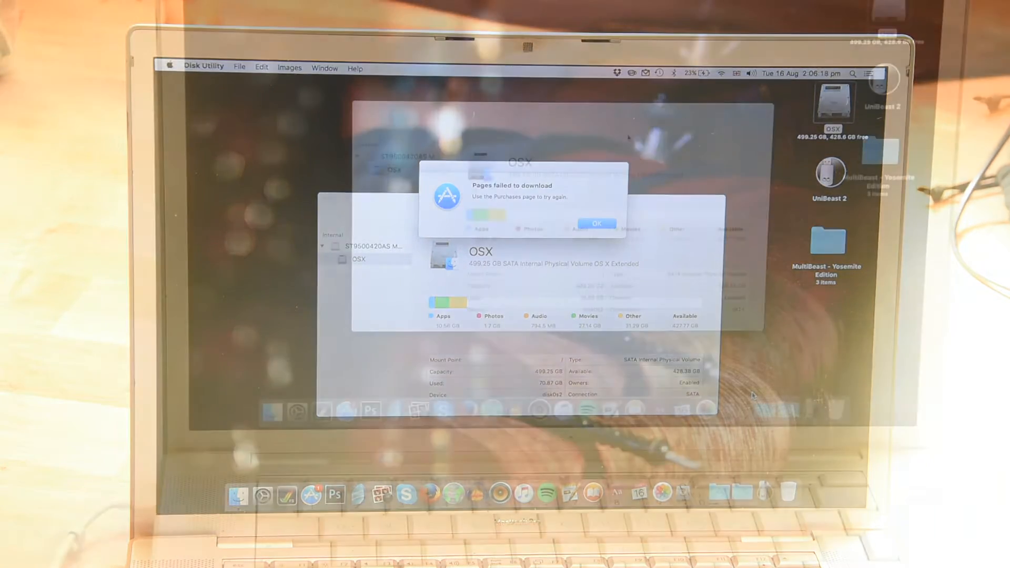
# Dismiss the completion sheet and select the HGST HDS724040ALE640 drive to show its Maddi volume
pyautogui.click(596, 223)
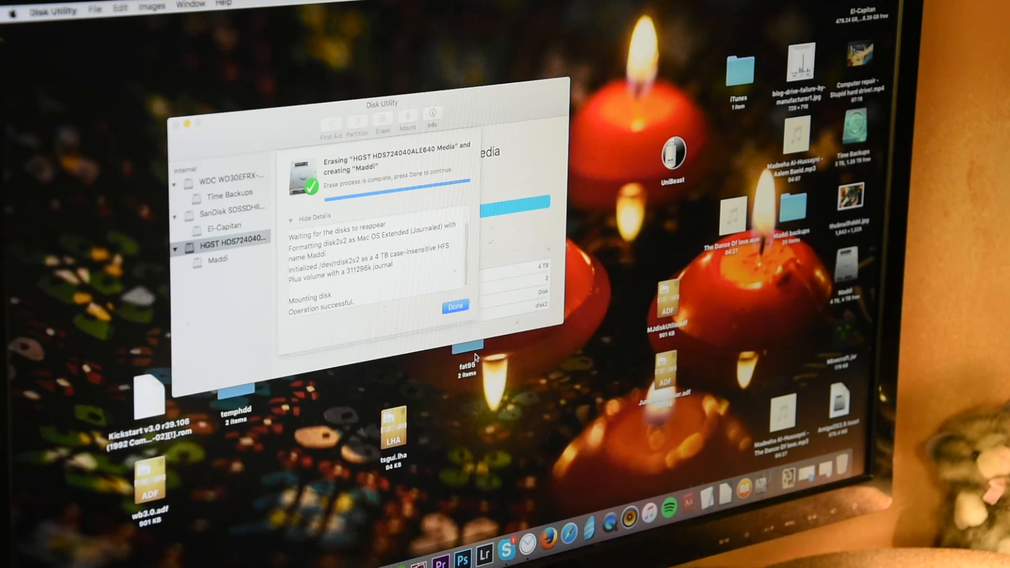
pyautogui.click(454, 305)
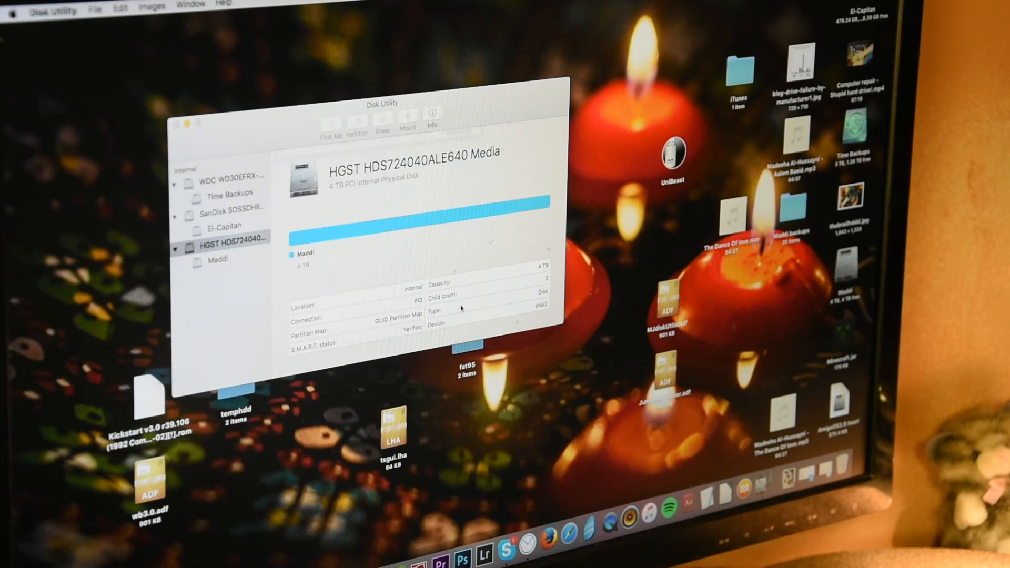
pyautogui.click(231, 238)
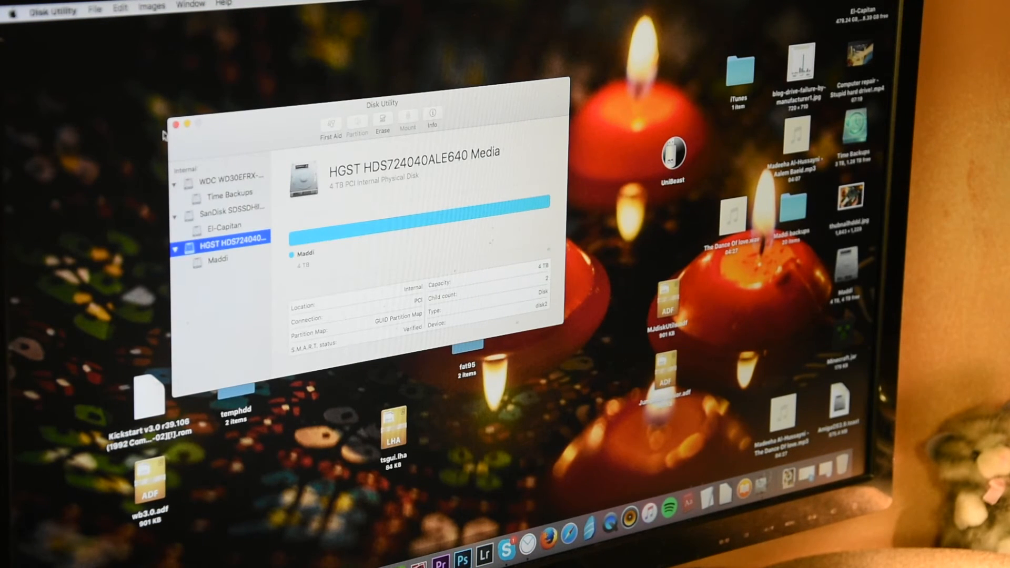